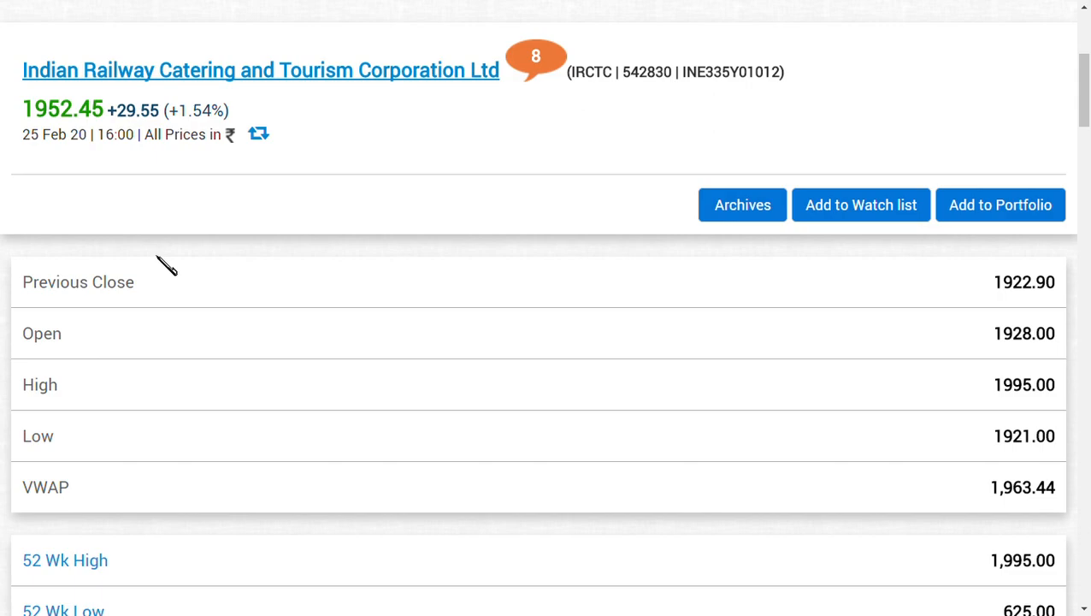
scroll(down, 3)
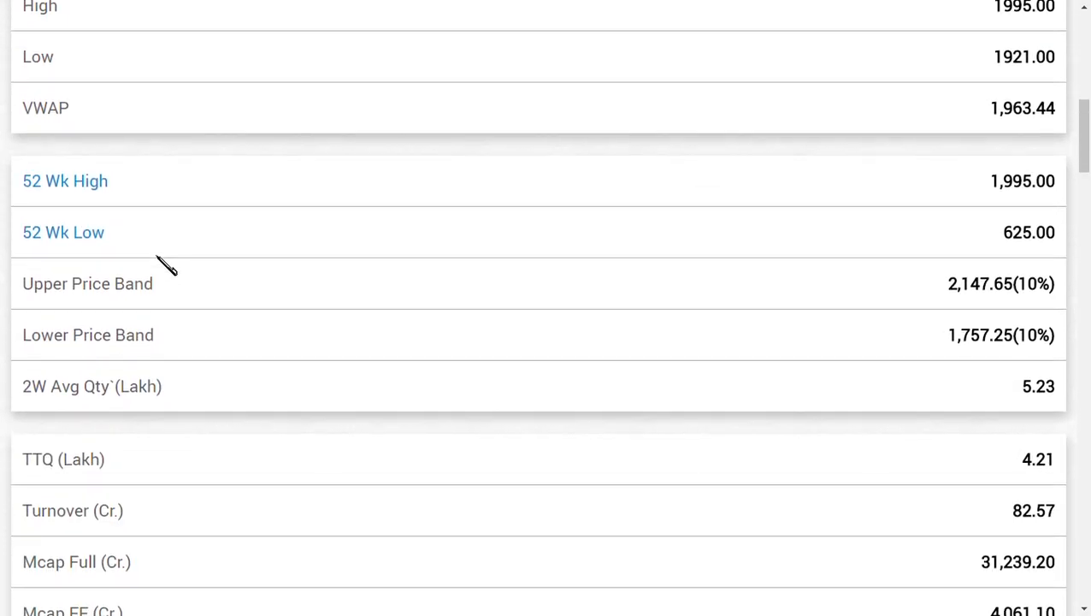
scroll(down, 3)
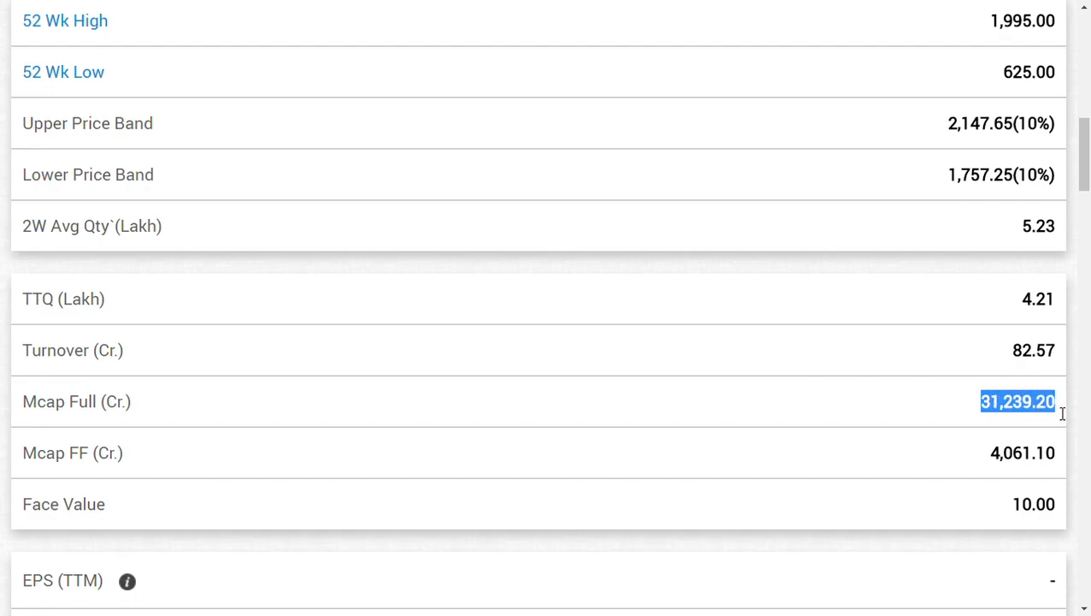
scroll(up, 3)
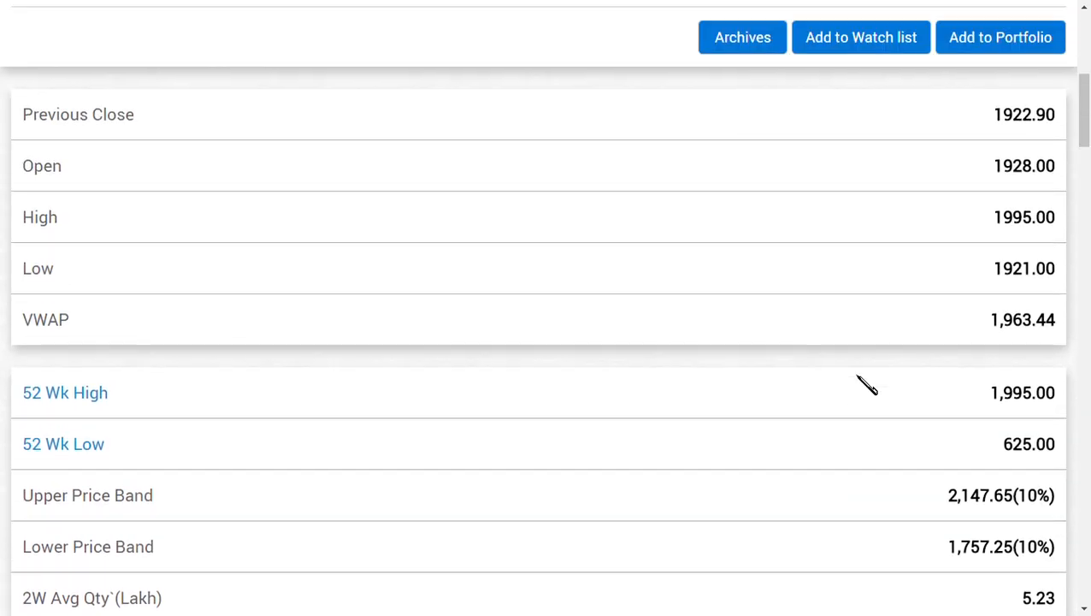
scroll(up, 3)
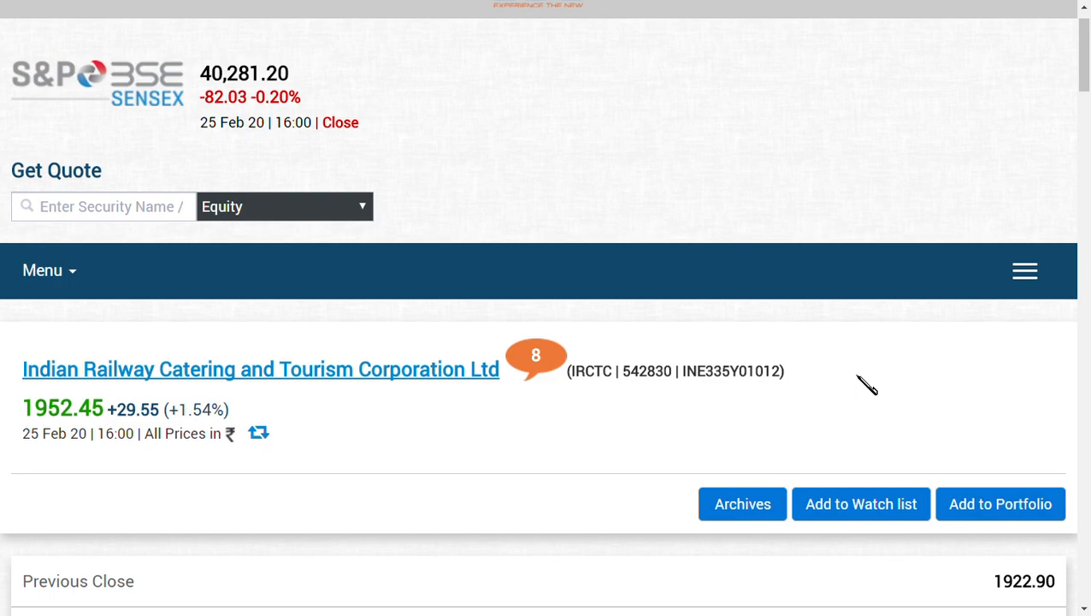
mouse_move(846, 363)
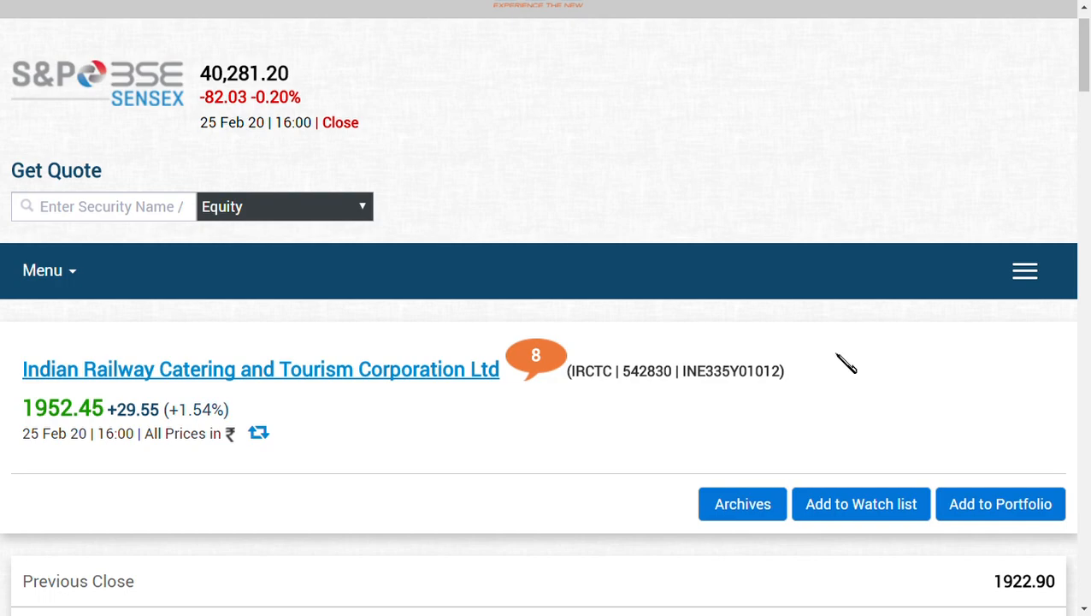
scroll(down, 3)
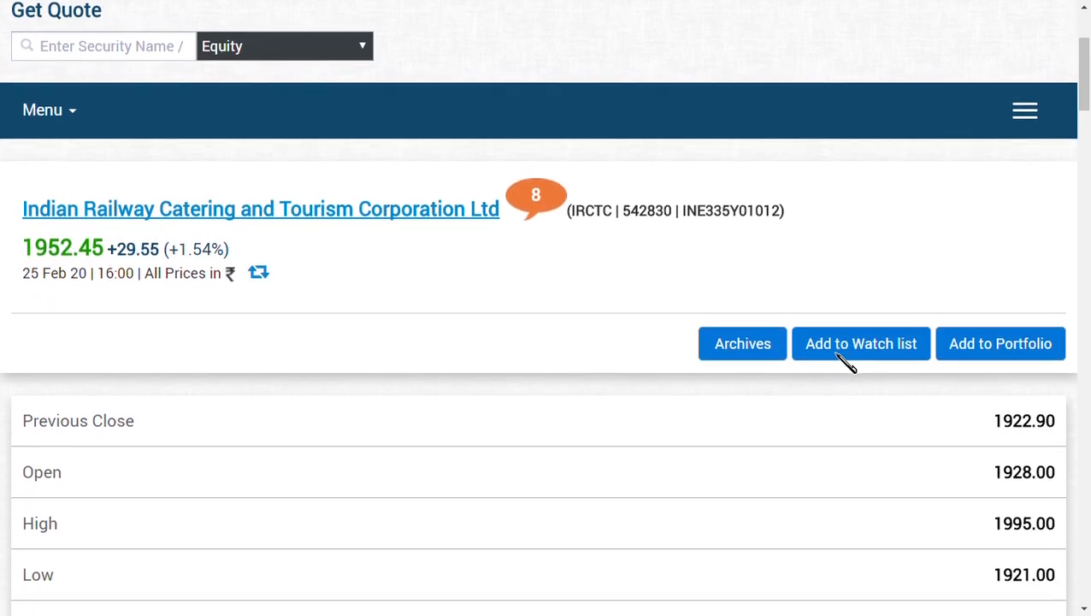